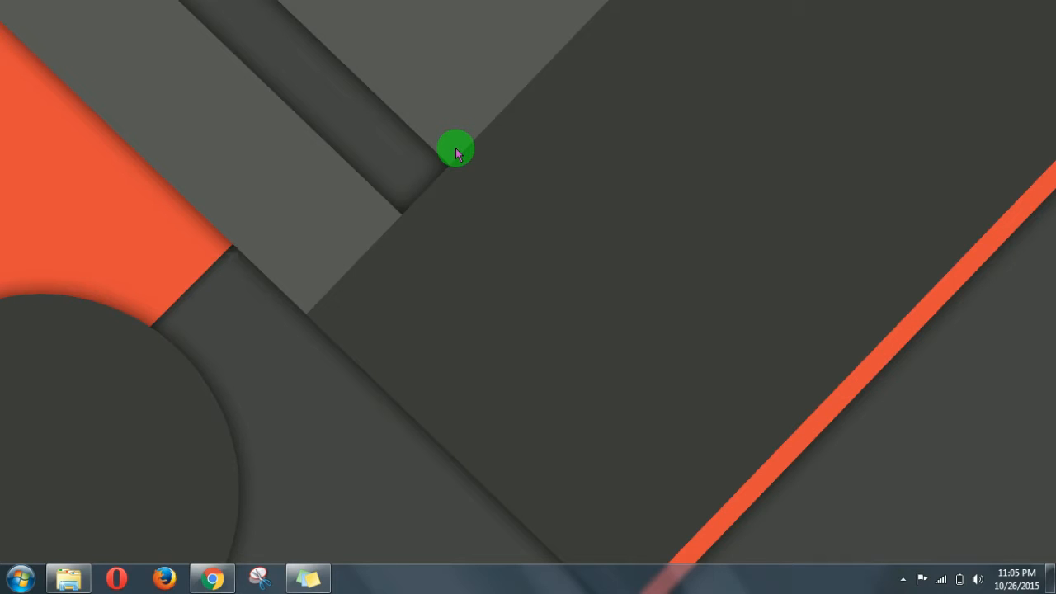
pyautogui.moveTo(388, 229)
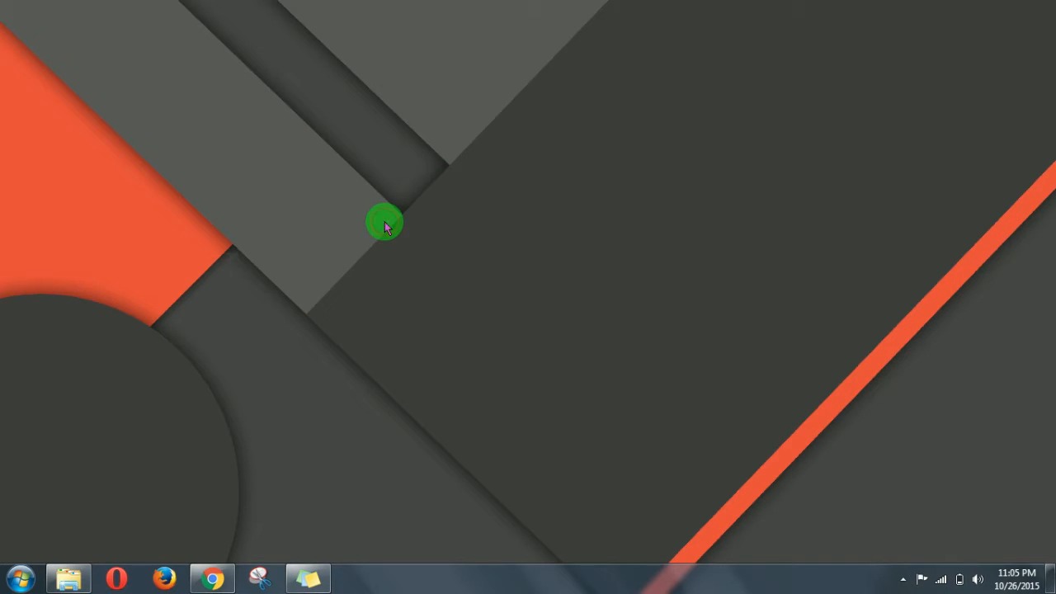
pyautogui.moveTo(208, 543)
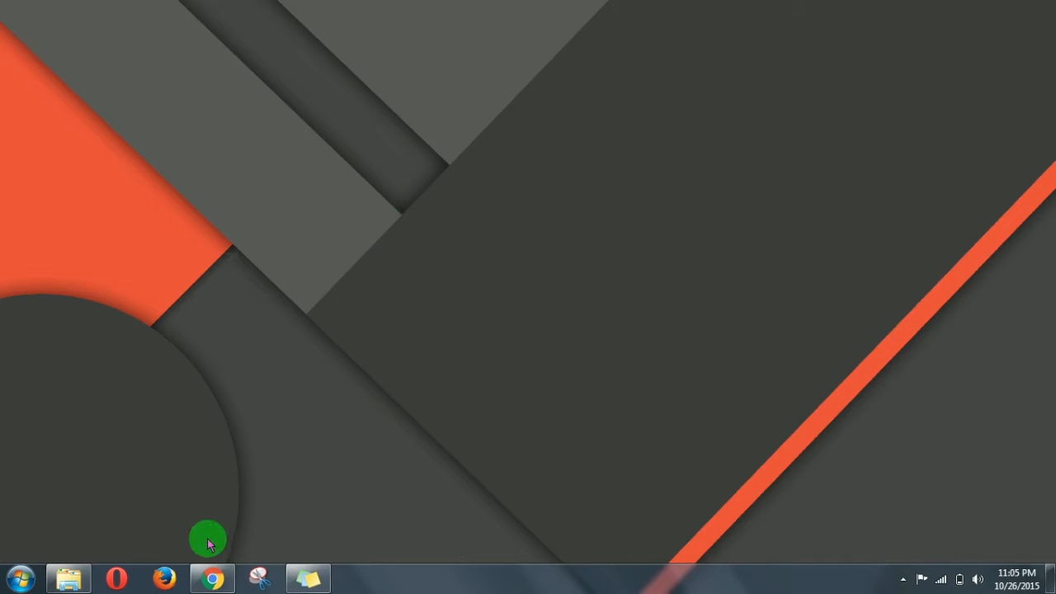
pyautogui.moveTo(210, 576)
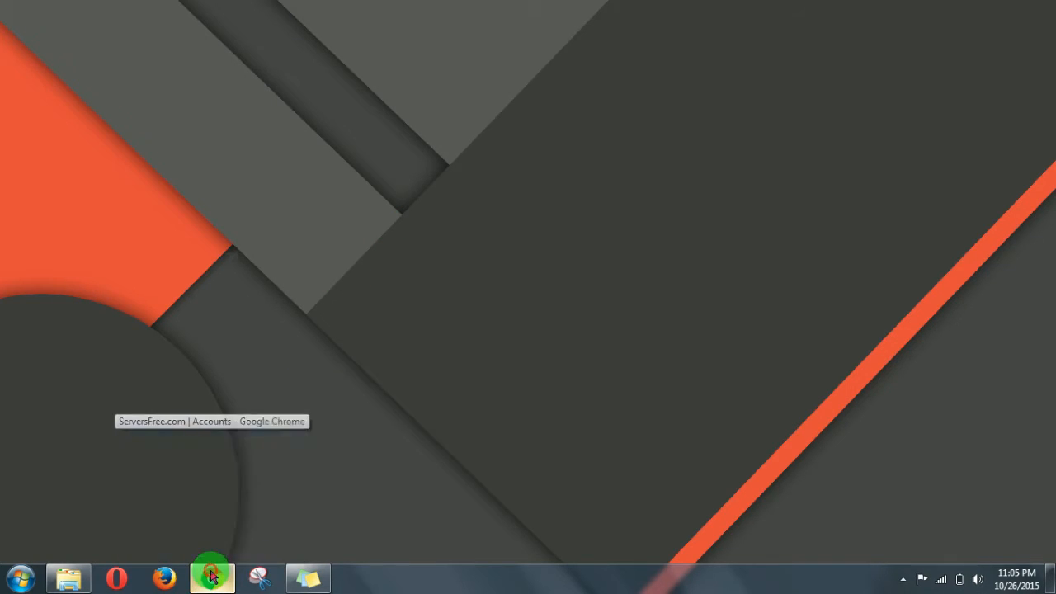
# Return to the browser and switch to the testingwordpress.bugs3.com hosting account.
pyautogui.click(210, 570)
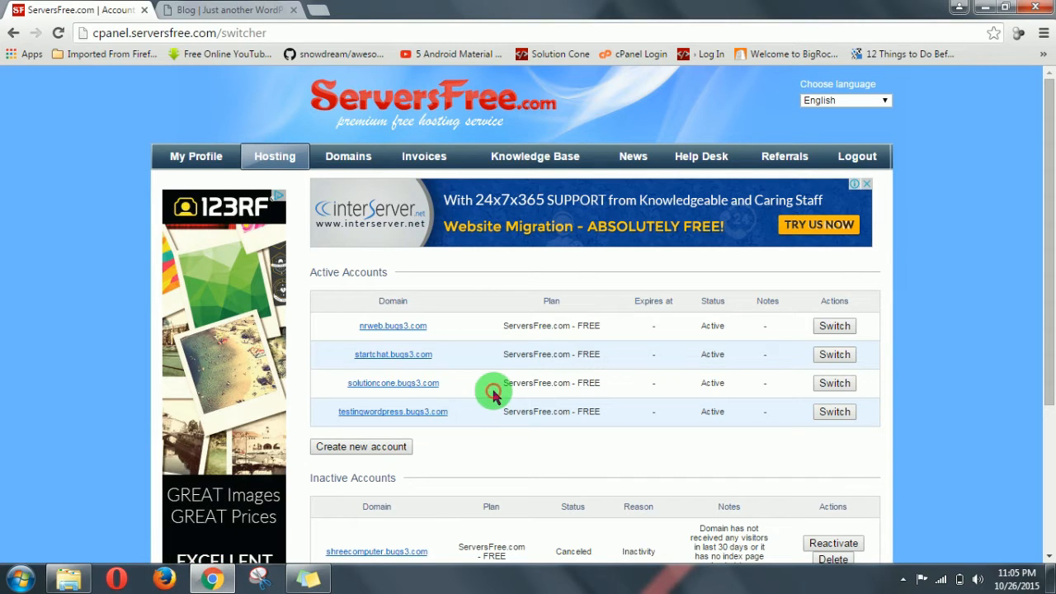
pyautogui.moveTo(483, 403)
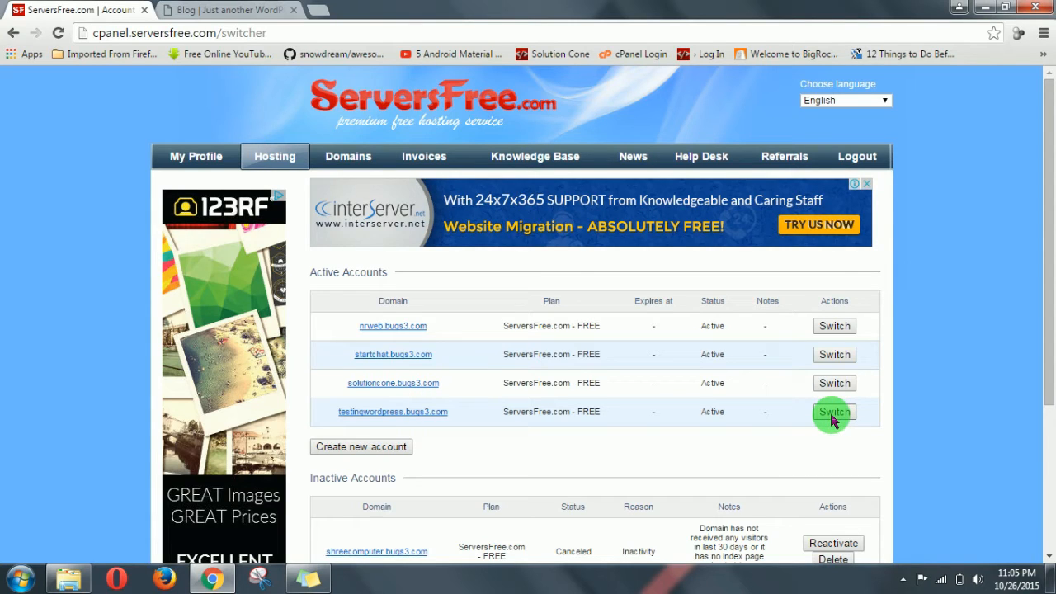
pyautogui.click(833, 411)
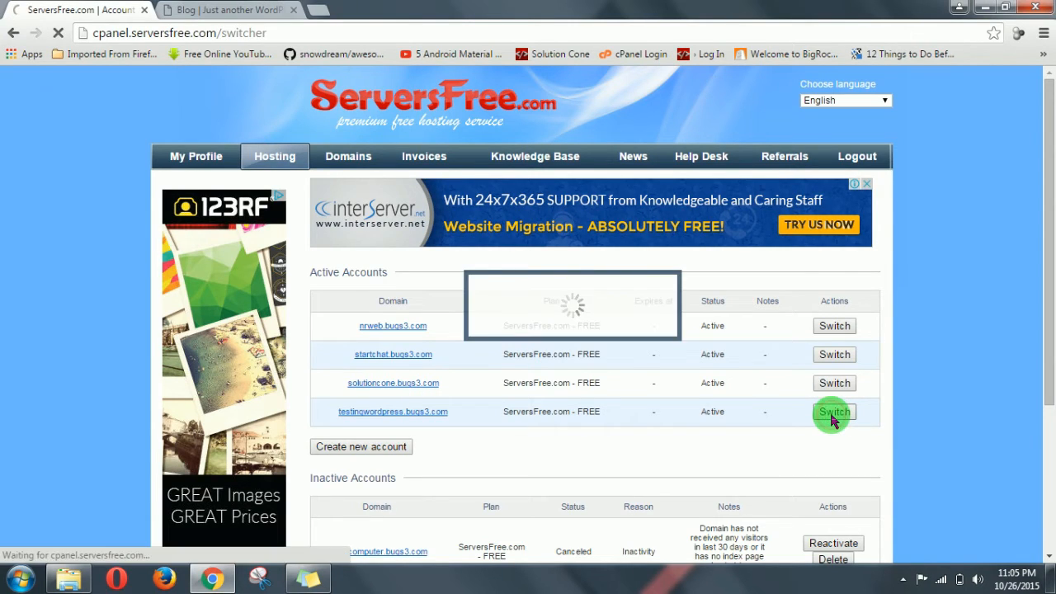
# Let the testingwordpress.bugs3.com dashboard load and scroll down to its Website tools.
pyautogui.click(833, 412)
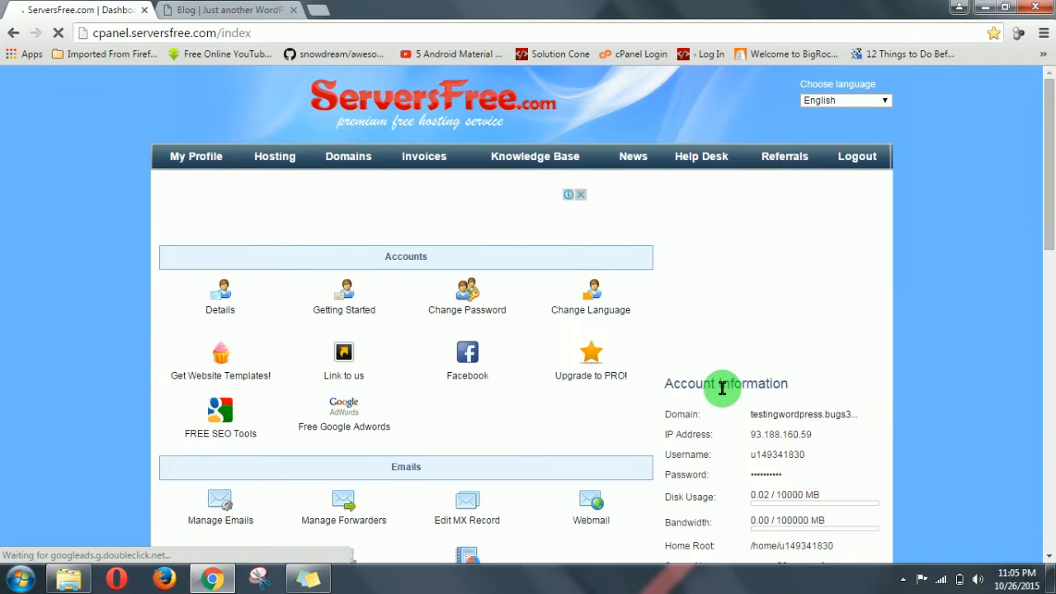
pyautogui.scroll(-3)
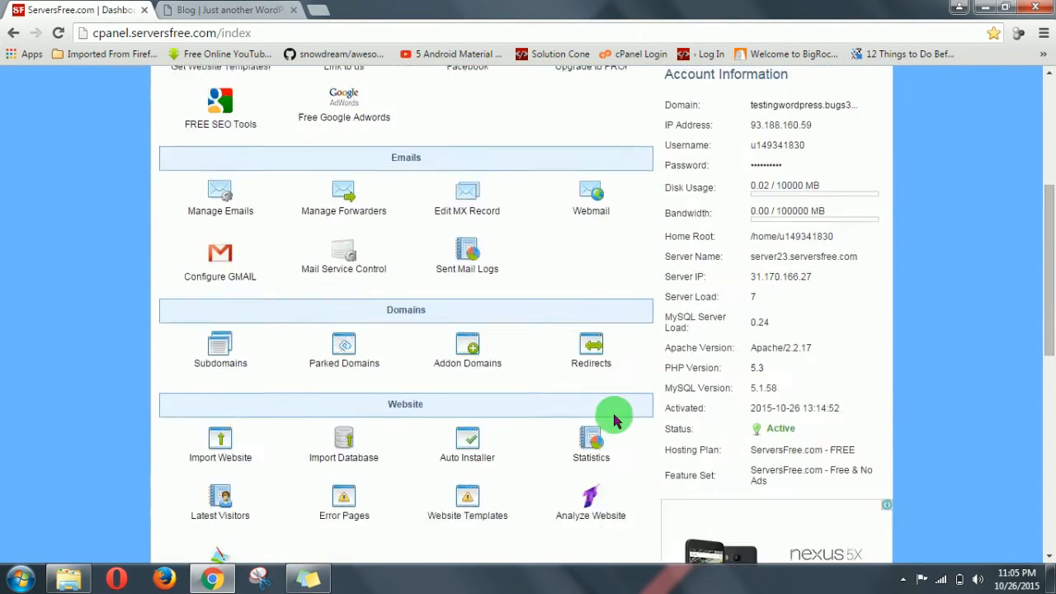
pyautogui.scroll(-3)
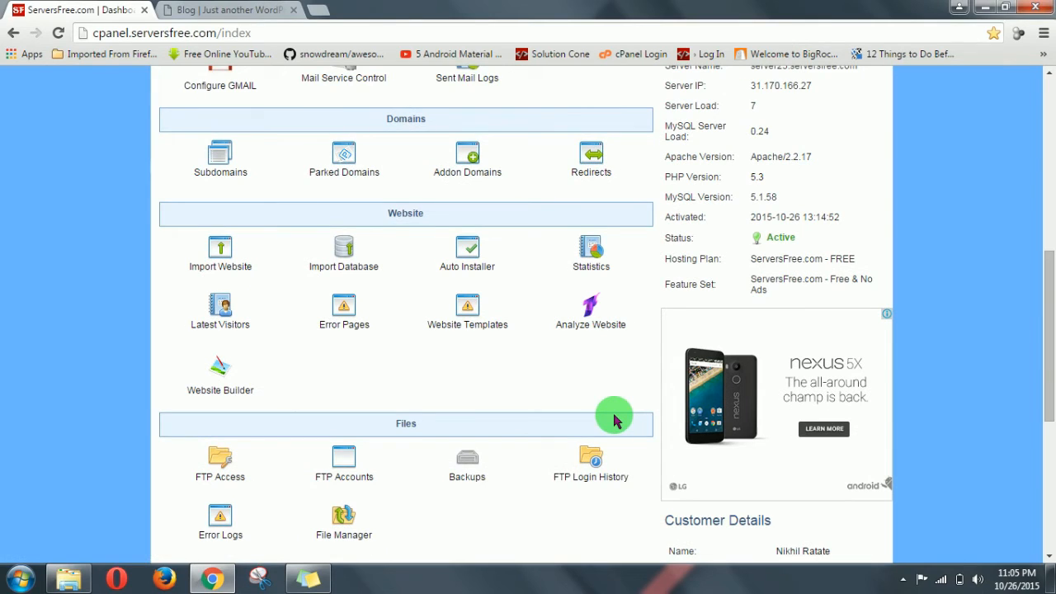
pyautogui.moveTo(474, 267)
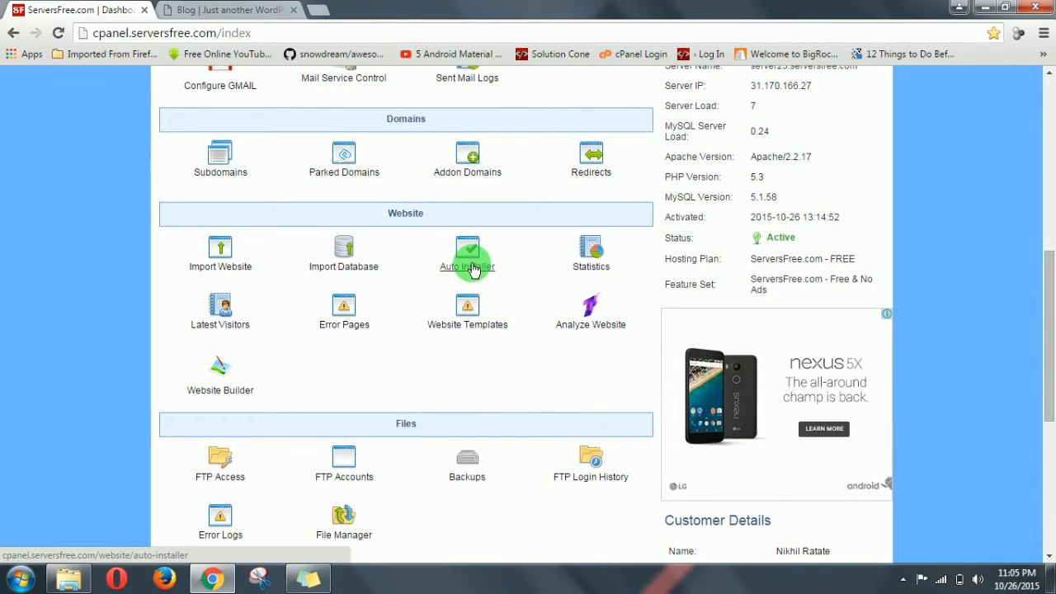
# Uninstall WordPress 3.3.1 from testingwordpress.bugs3.com through the Auto Installer and confirm.
pyautogui.click(468, 248)
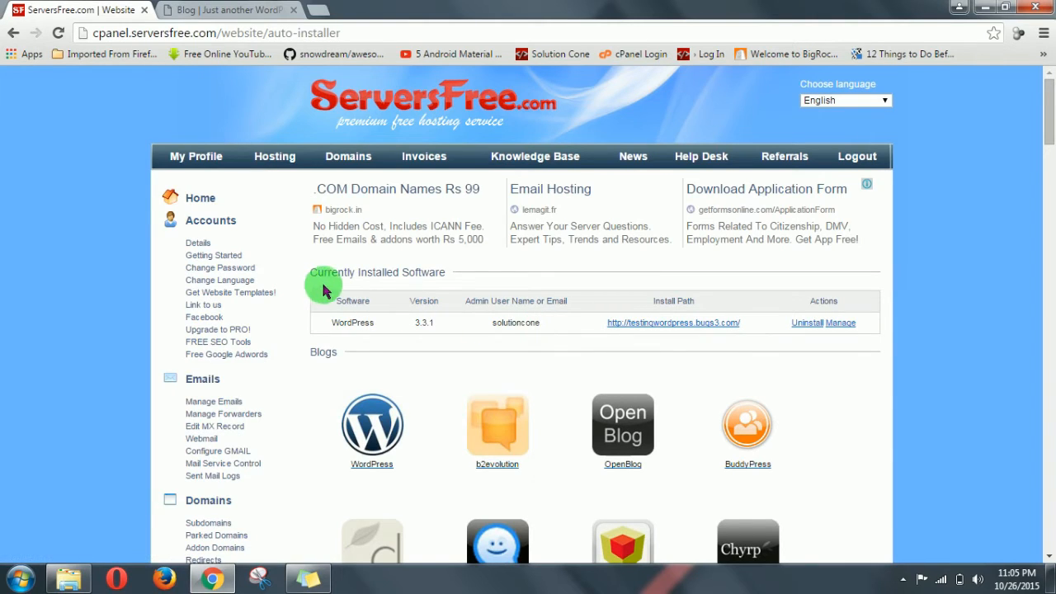
pyautogui.moveTo(534, 314)
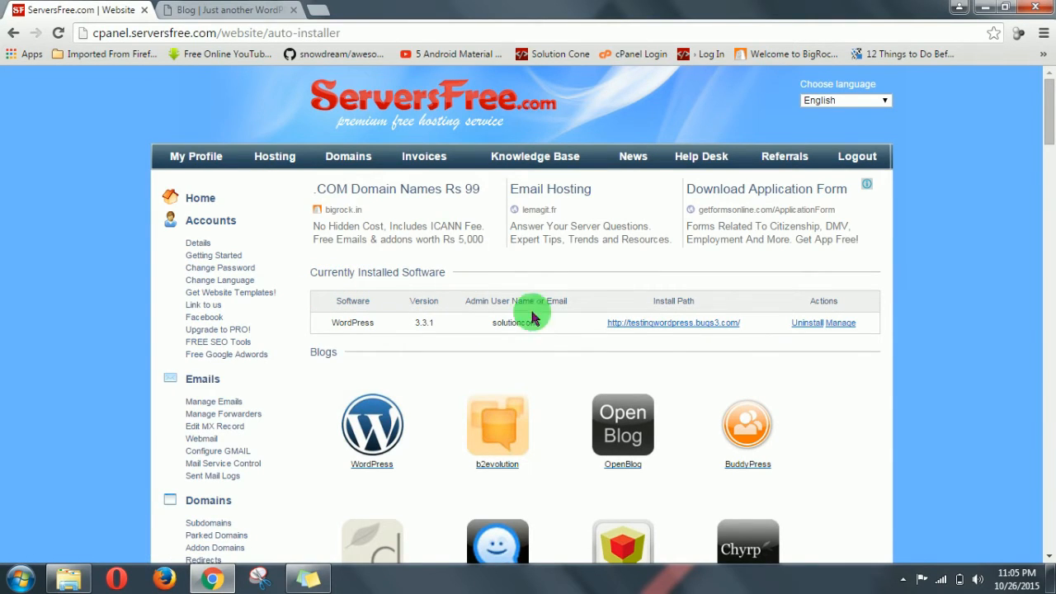
pyautogui.moveTo(808, 329)
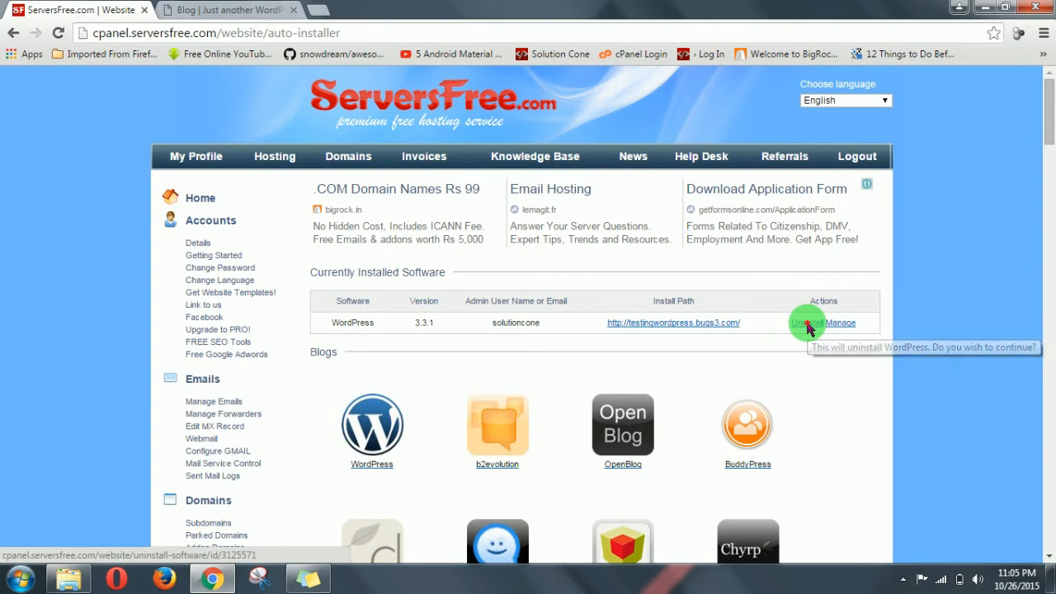
pyautogui.click(806, 322)
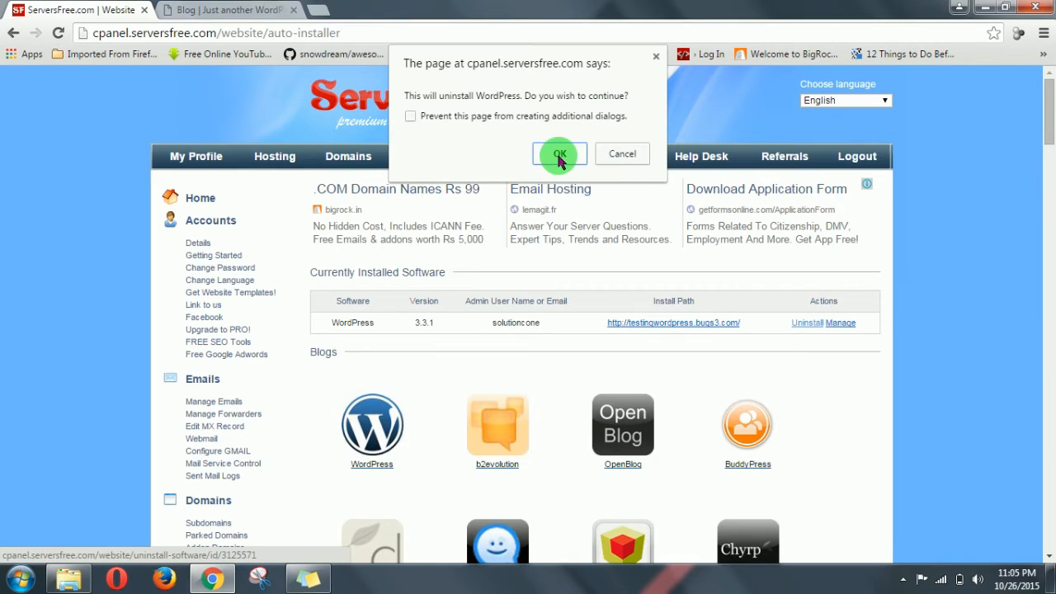
pyautogui.click(558, 155)
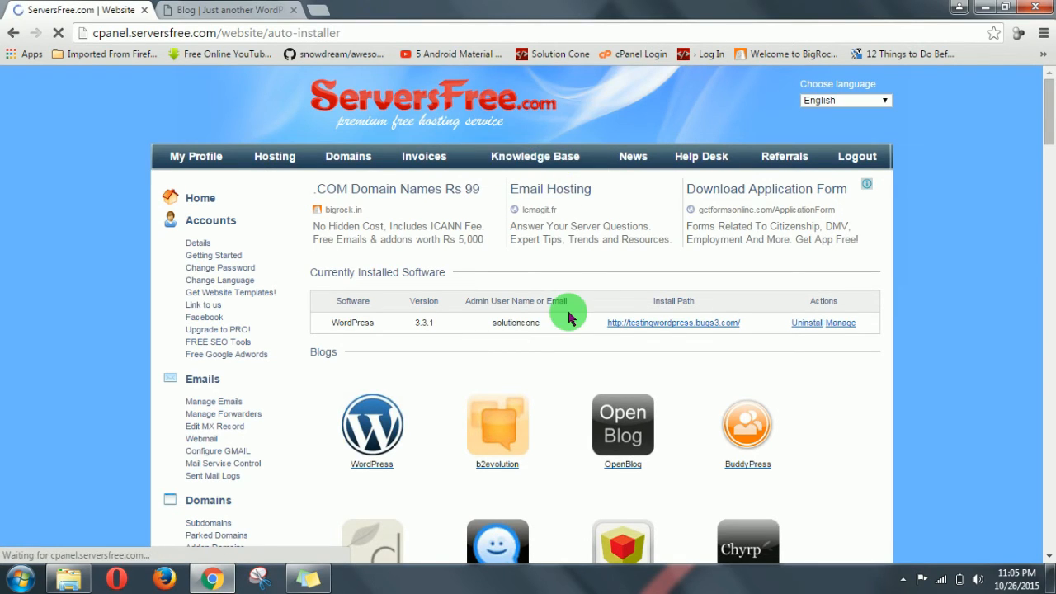
pyautogui.click(807, 322)
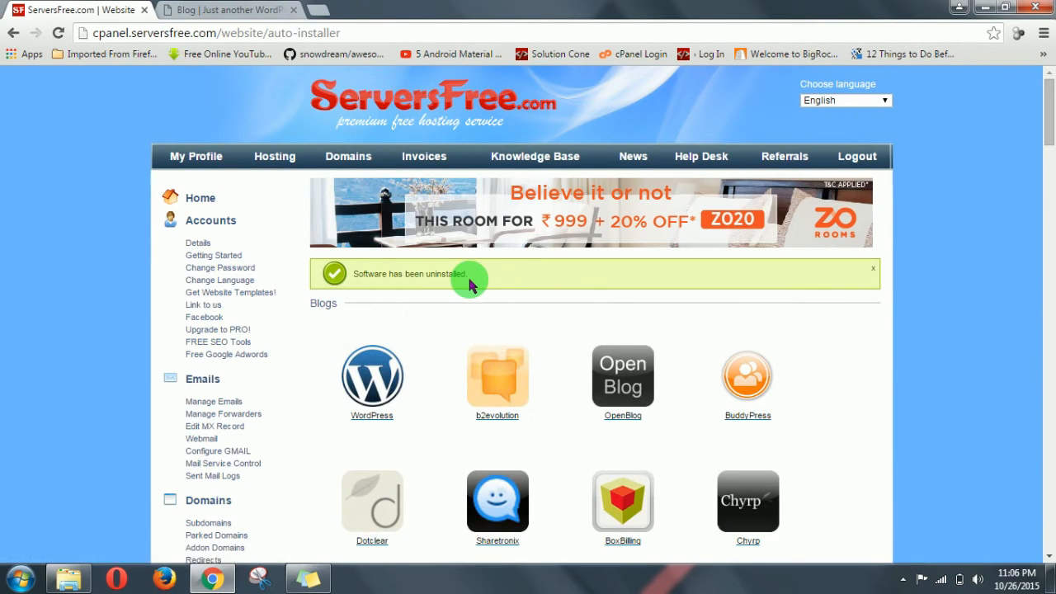
pyautogui.moveTo(458, 281)
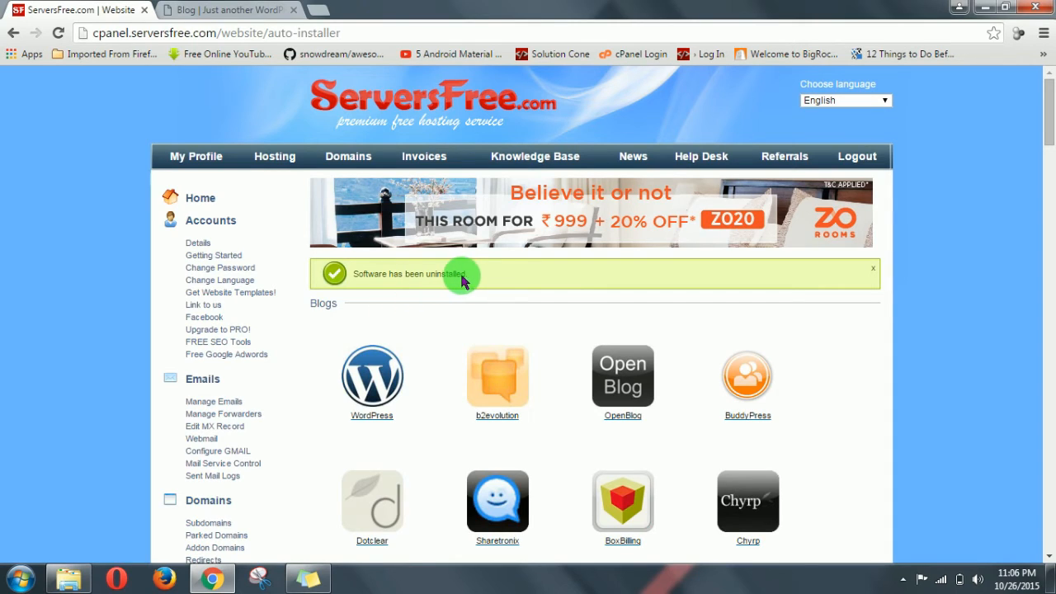
pyautogui.moveTo(354, 279)
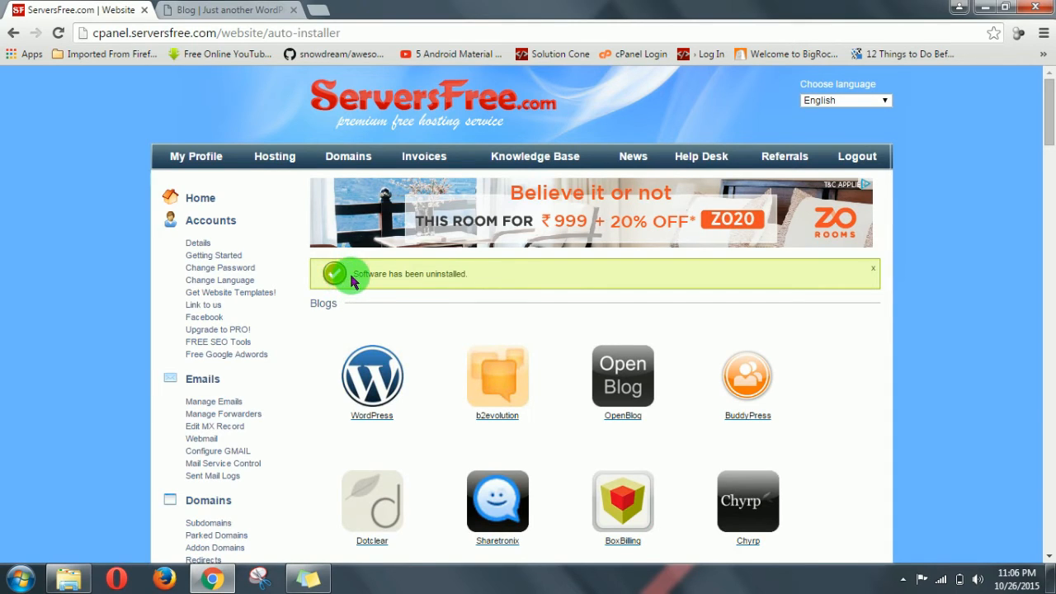
pyautogui.moveTo(316, 120)
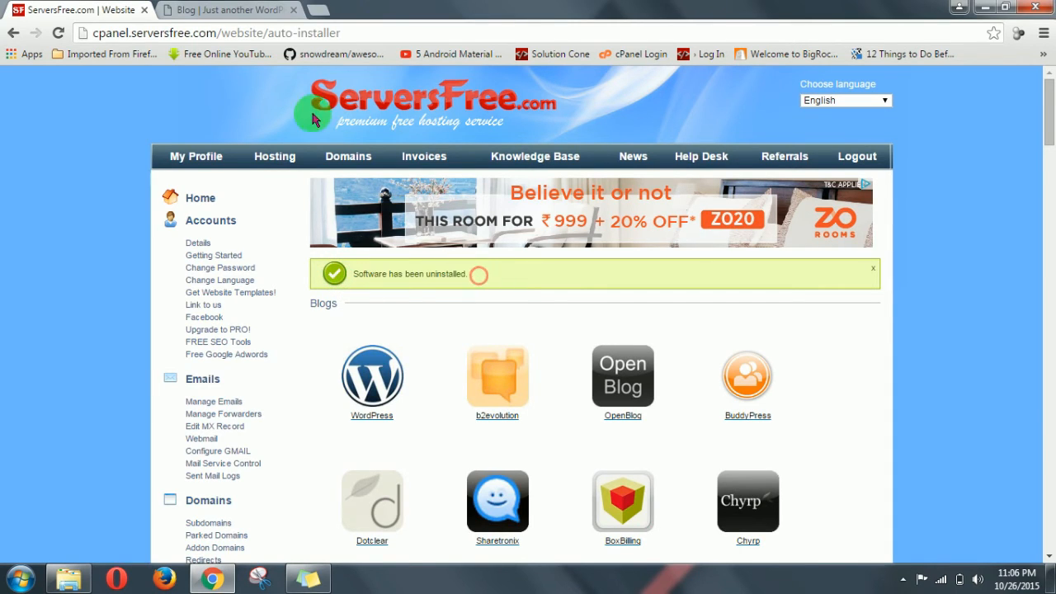
# Verify testingwordpress.bugs3.com now shows an empty 'Index of /', then return to the control panel.
pyautogui.click(231, 9)
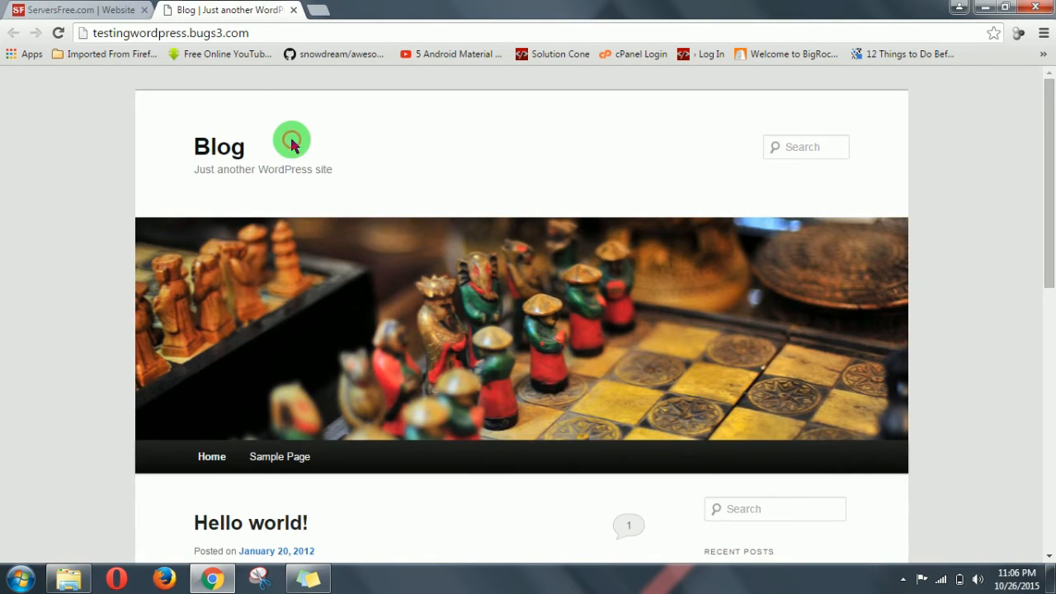
pyautogui.scroll(-3)
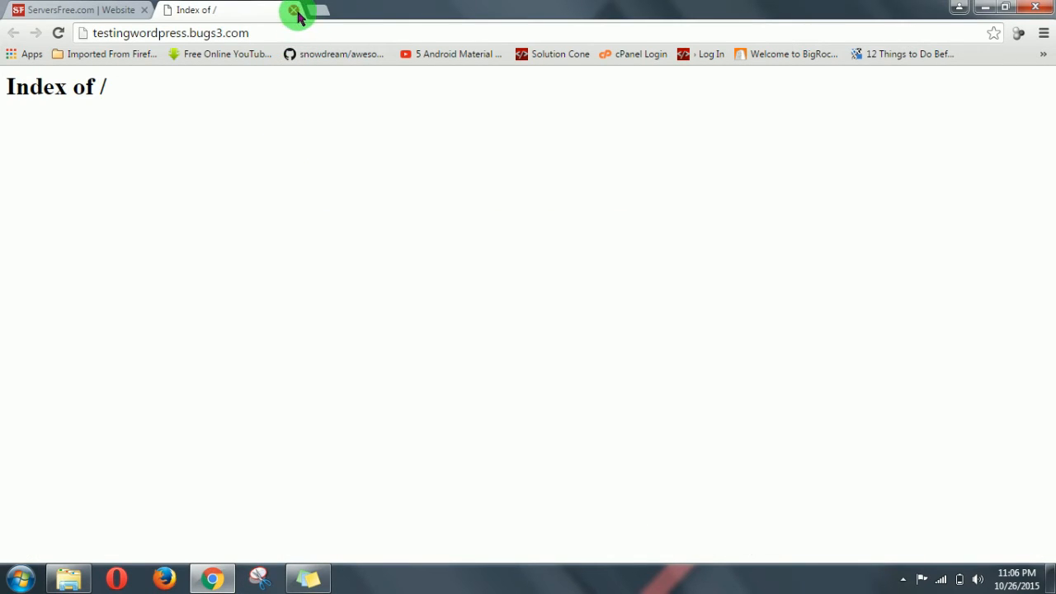
pyautogui.click(66, 10)
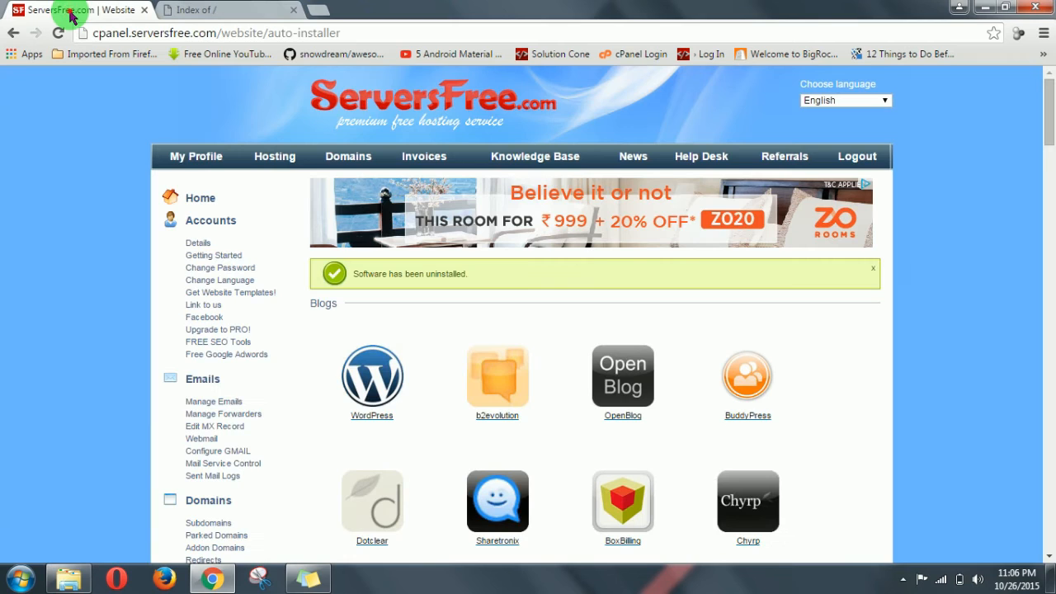
pyautogui.moveTo(457, 292)
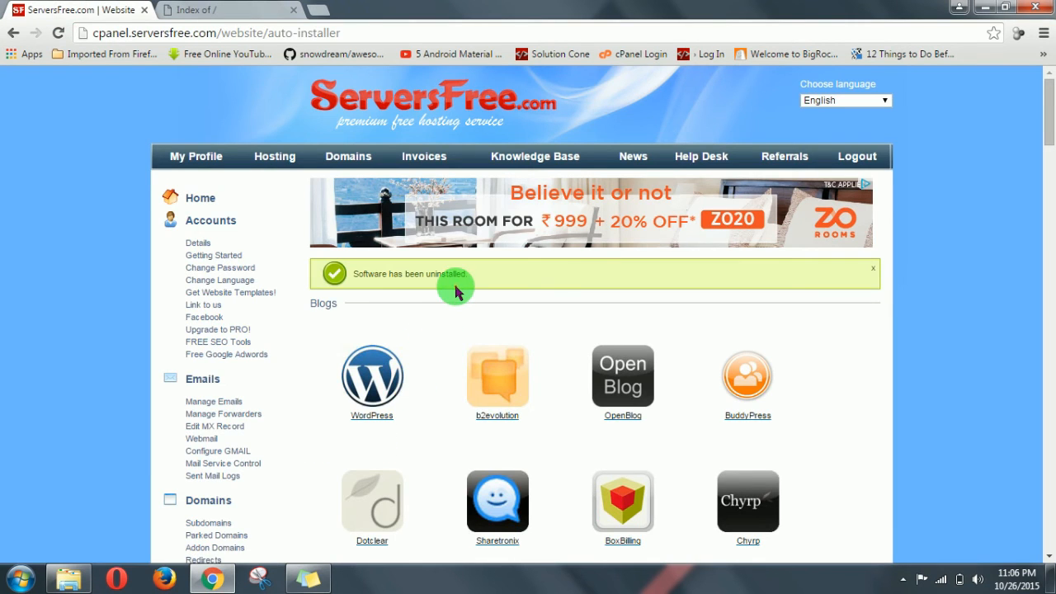
pyautogui.scroll(-3)
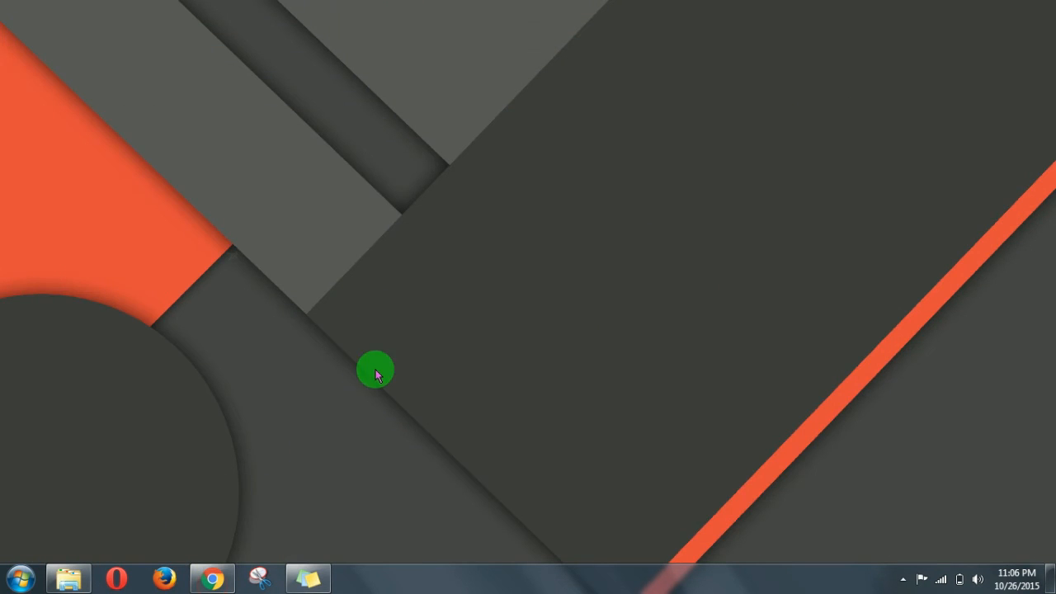
pyautogui.moveTo(551, 118)
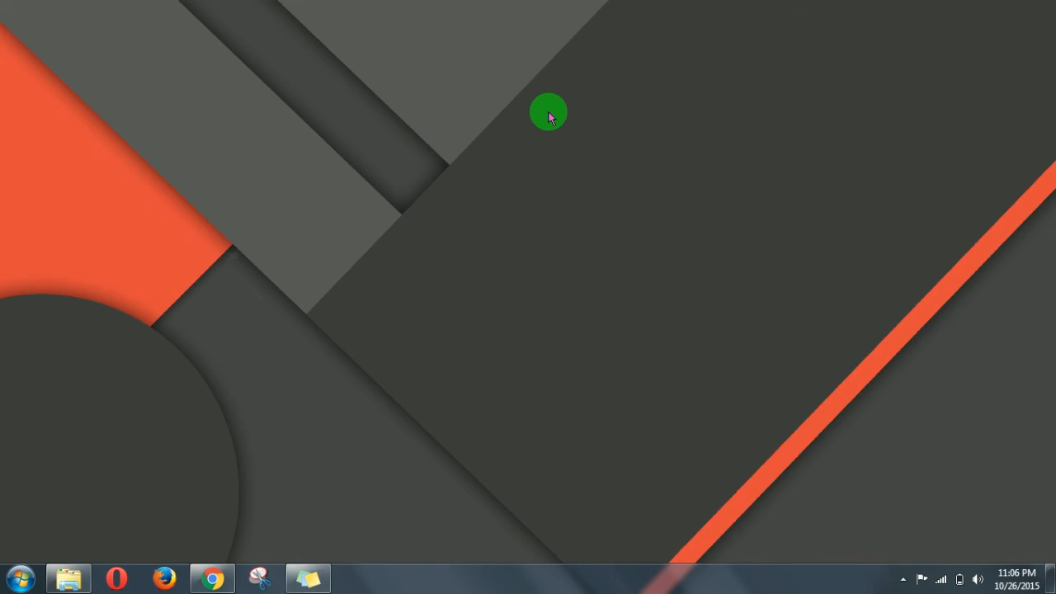
pyautogui.moveTo(504, 180)
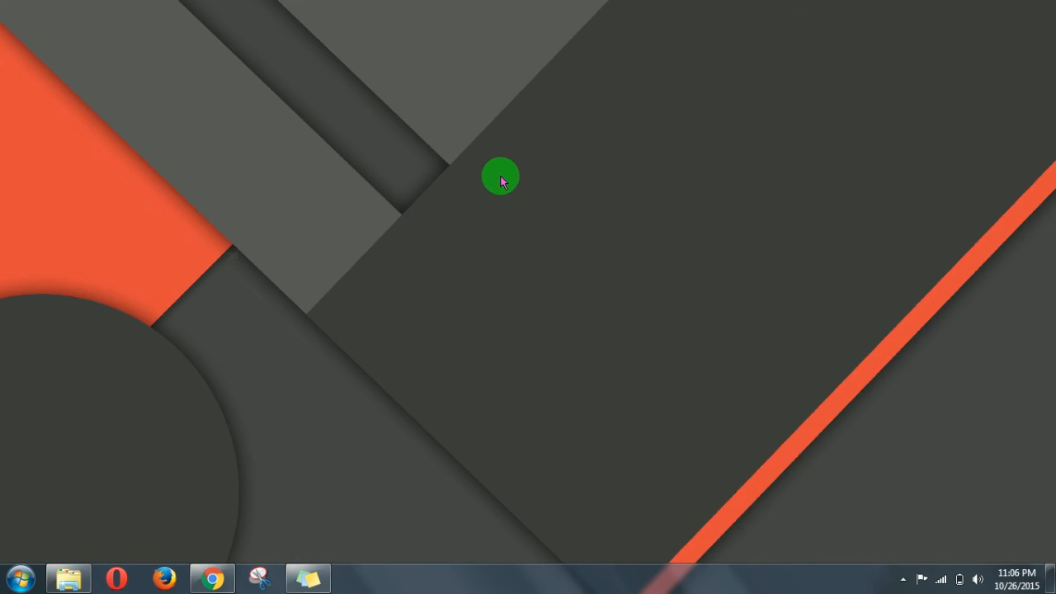